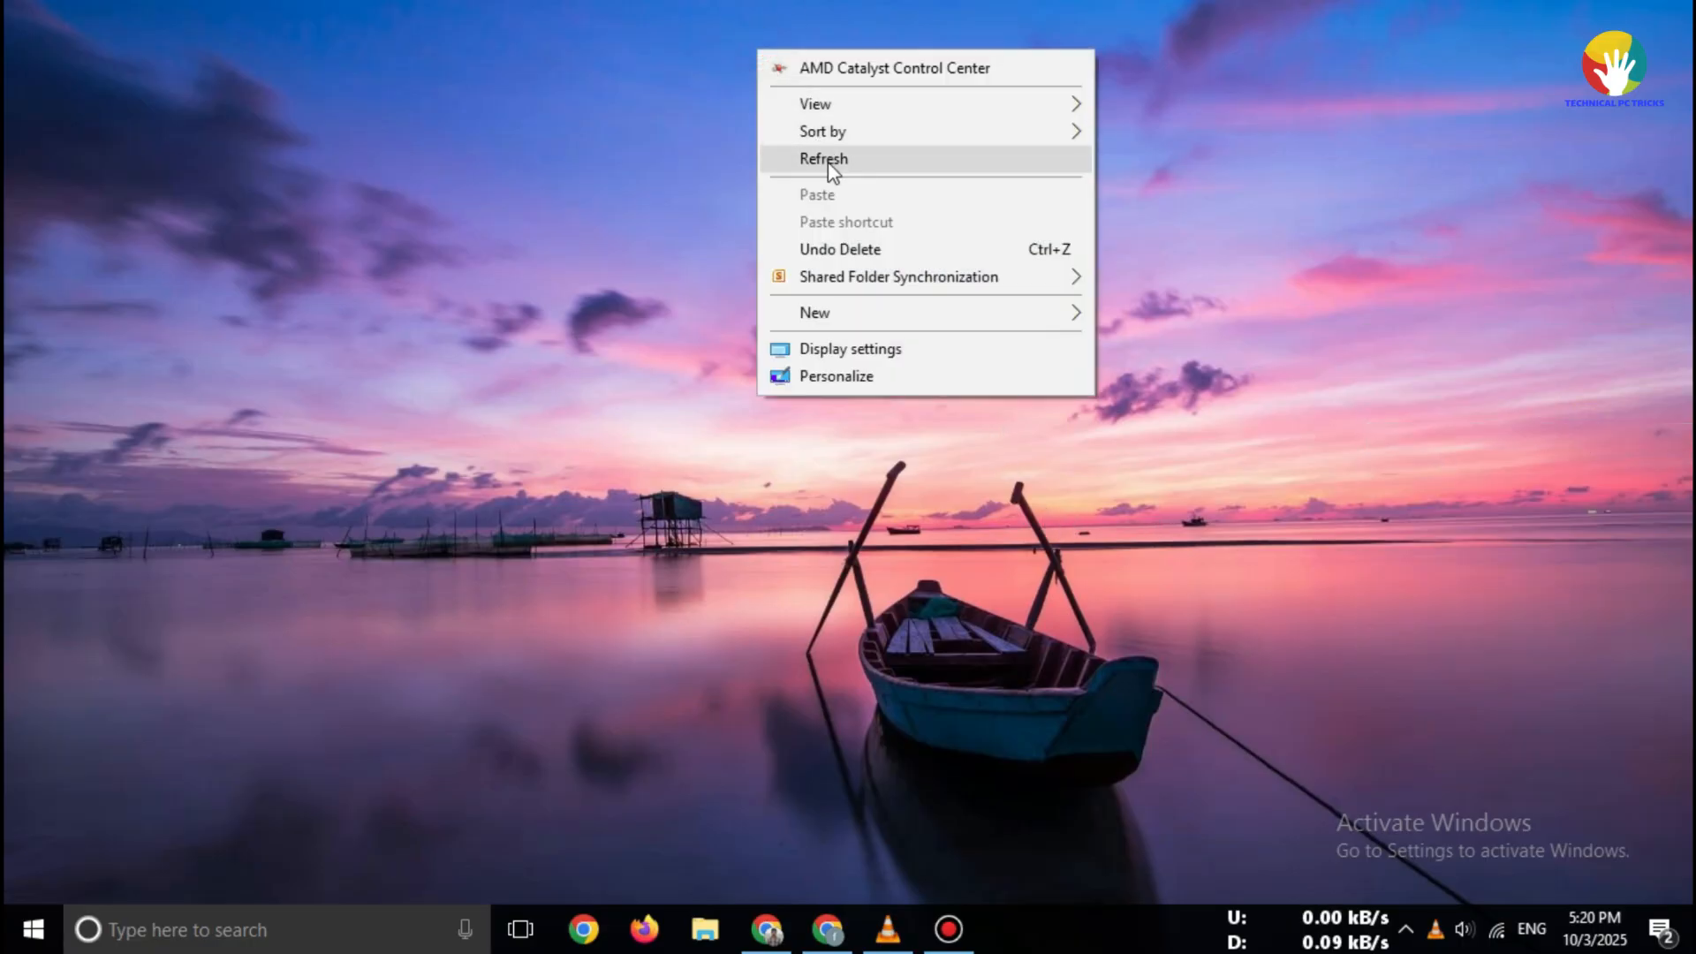
- Download the Maxon_App_2026.0.0_Win.exe installer from the trial page and save it into the Downloads subfolder
click(823, 157)
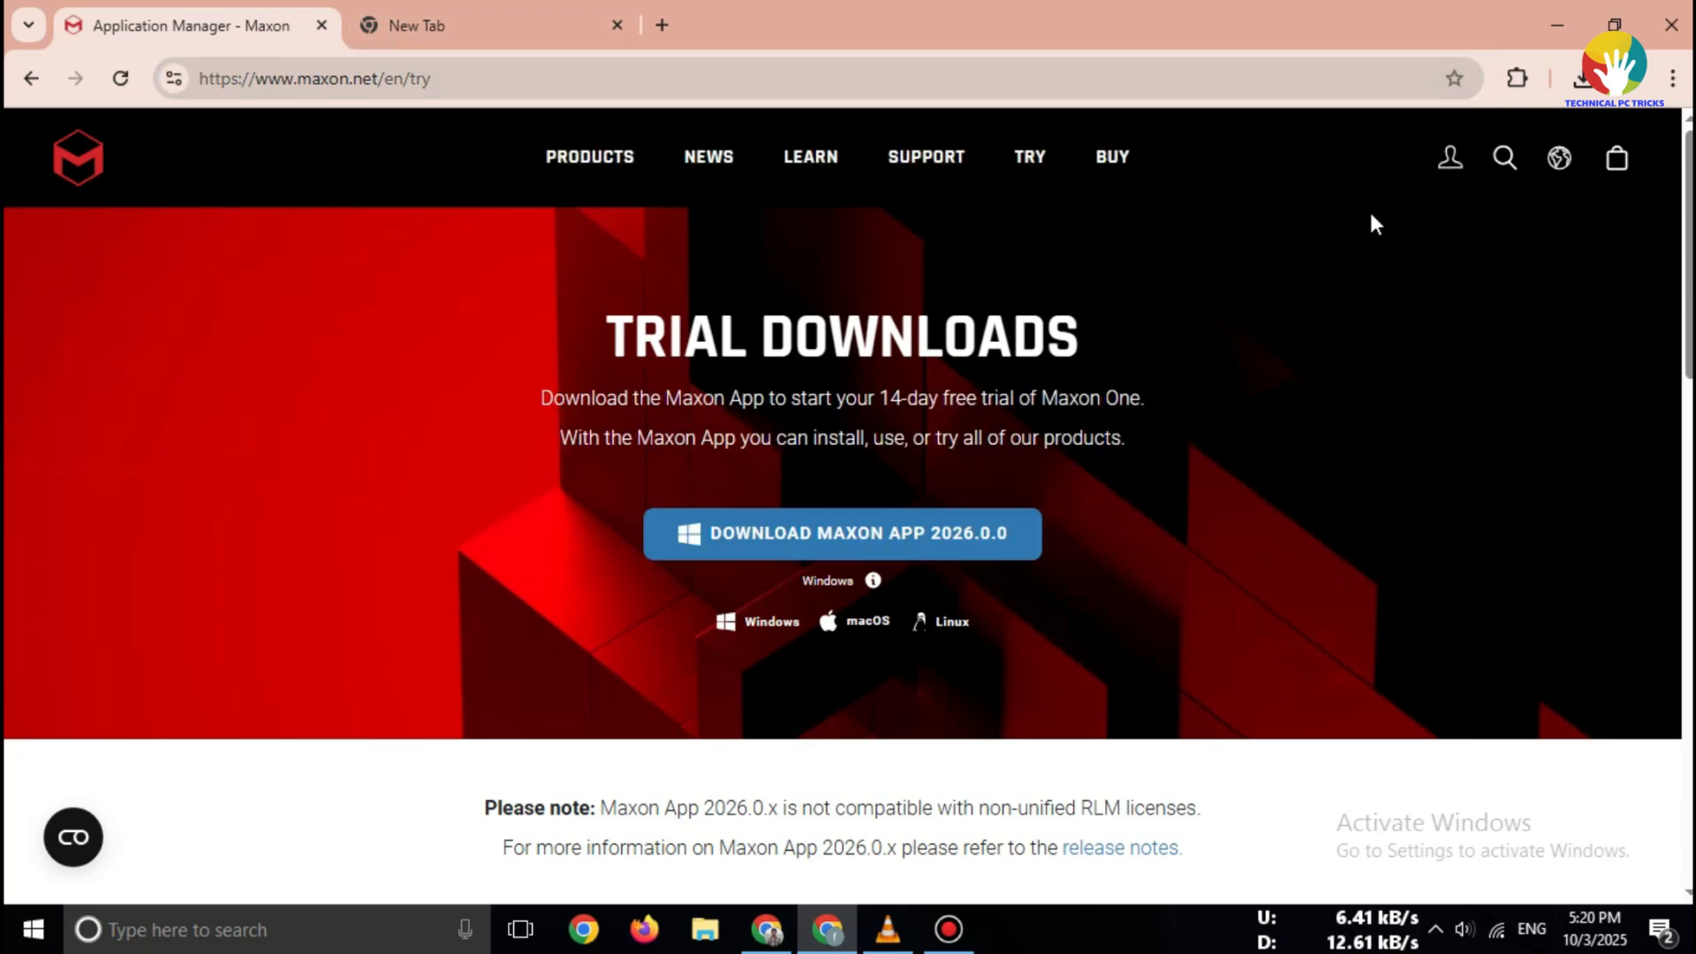
scroll(down, 3)
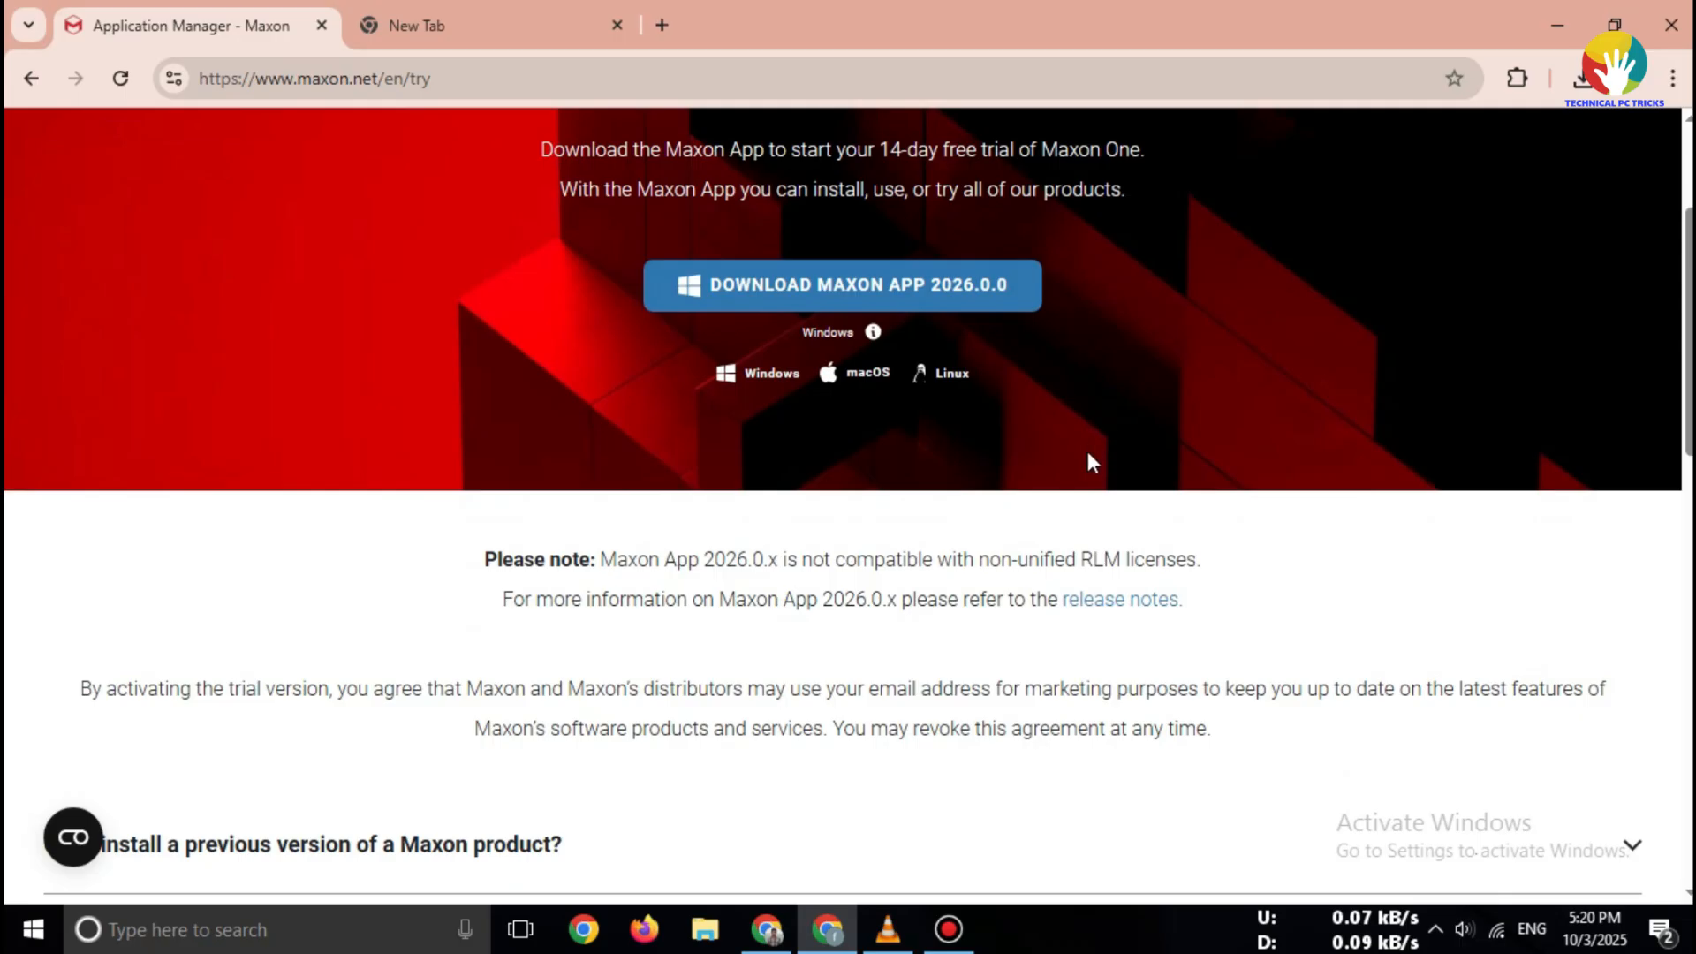
scroll(up, 3)
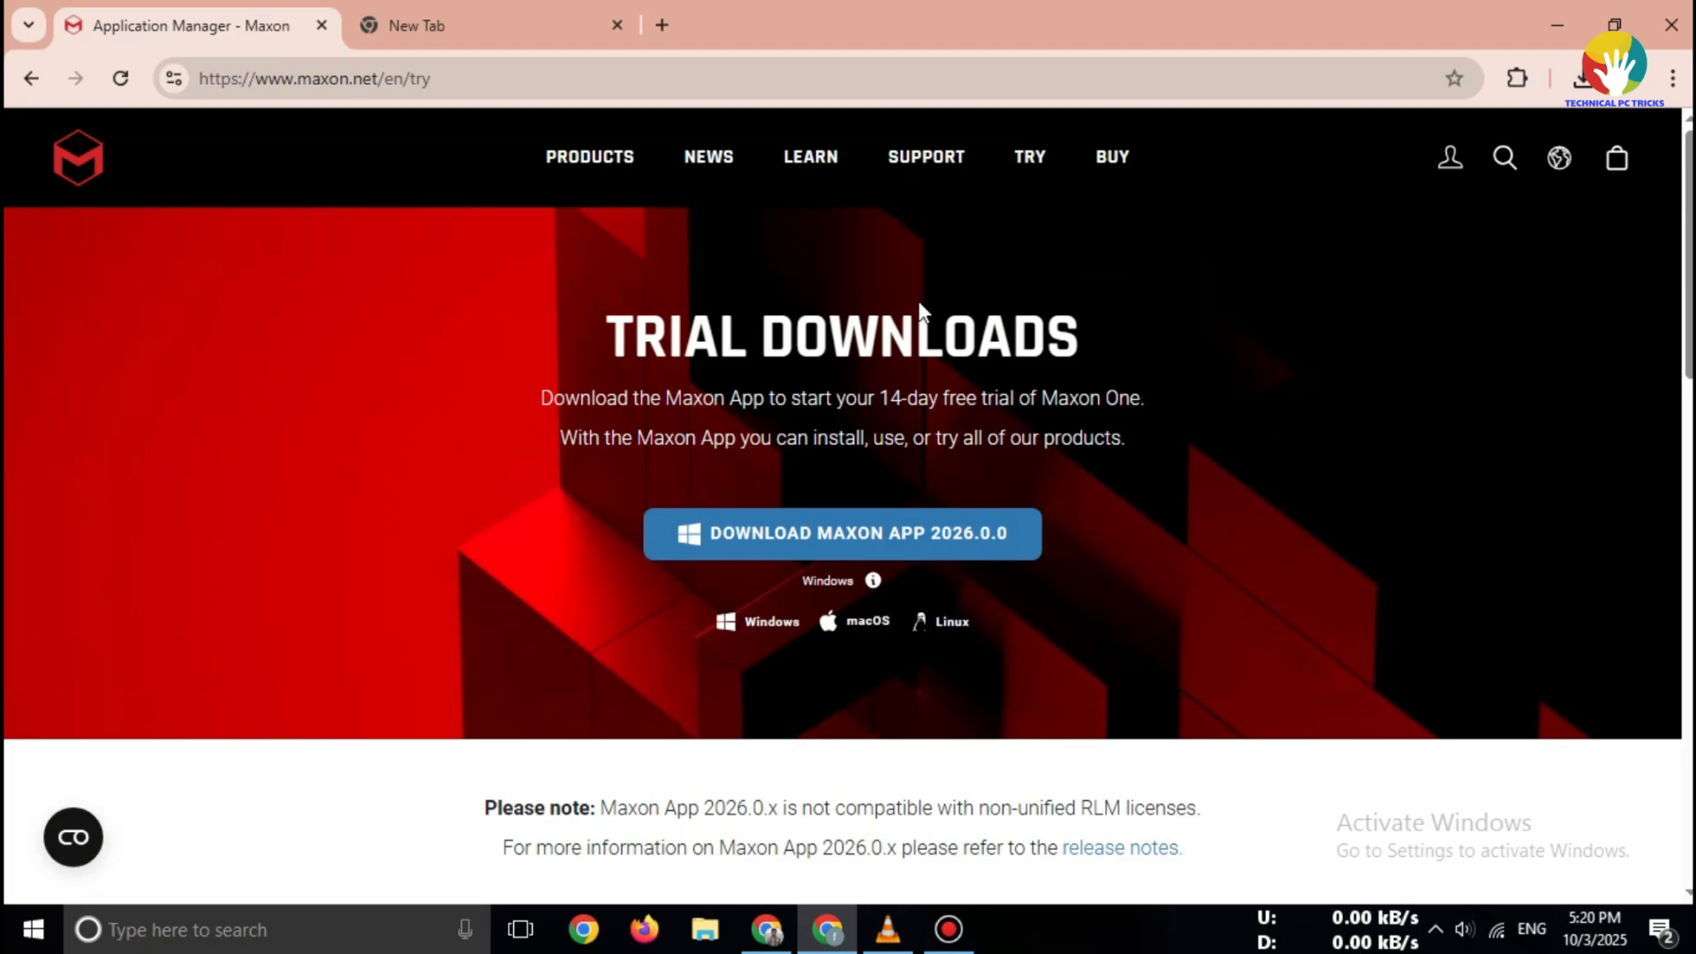
mouse_move(1025, 157)
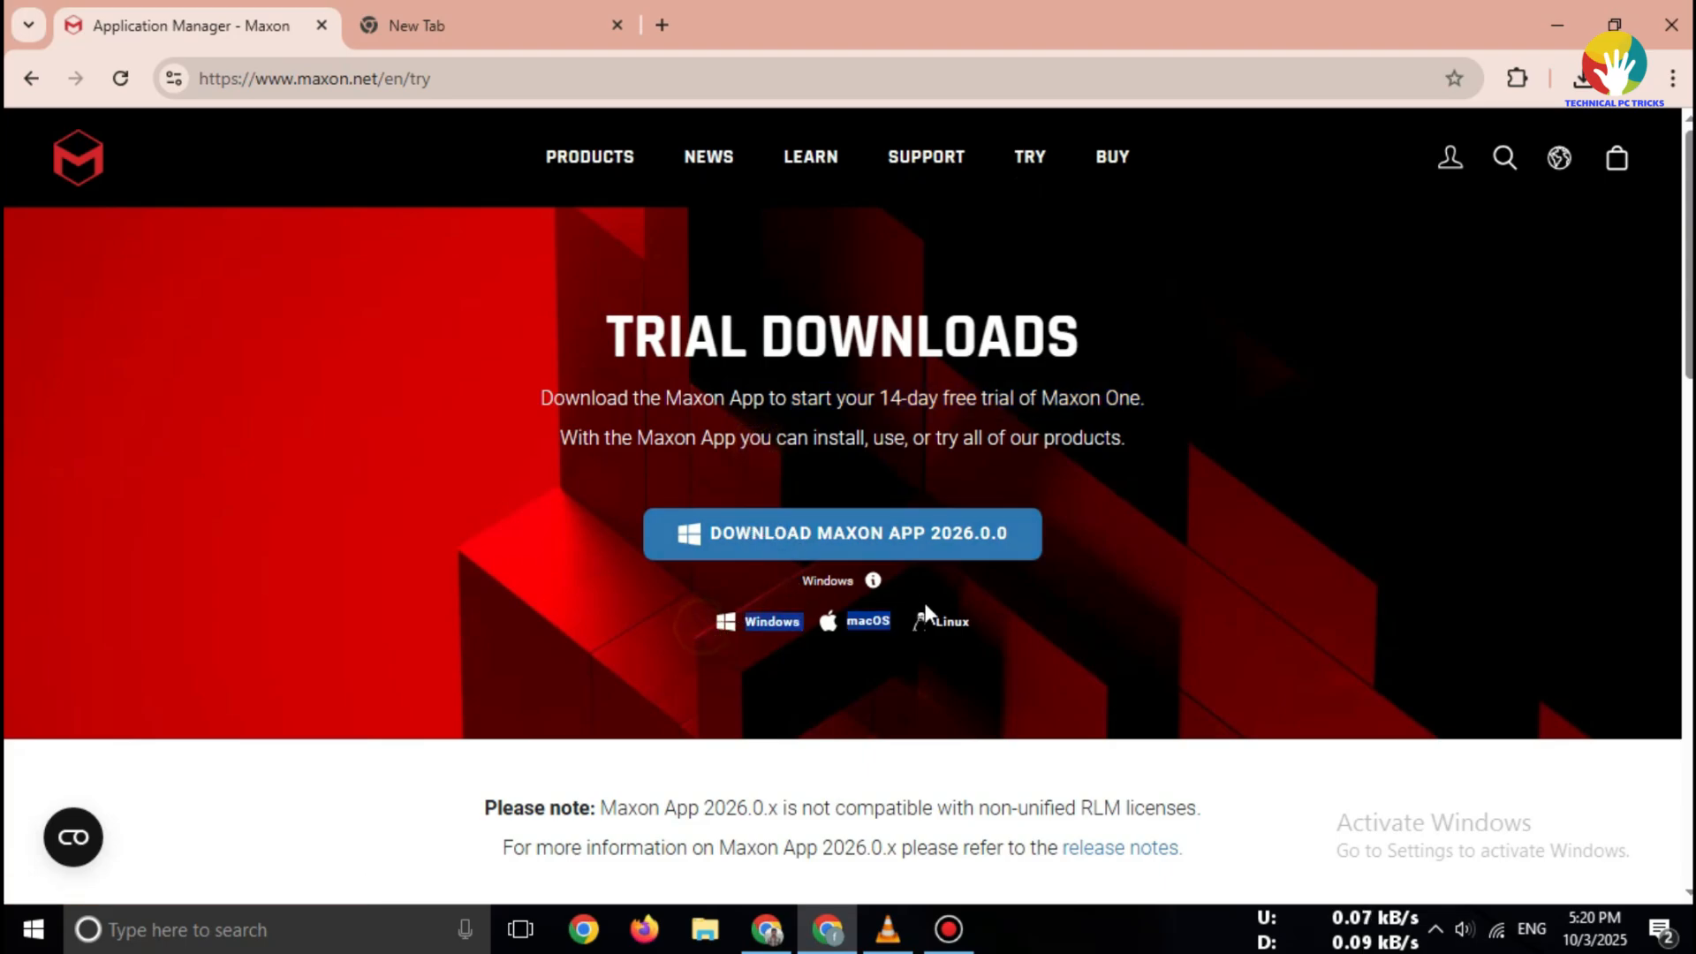
click(837, 533)
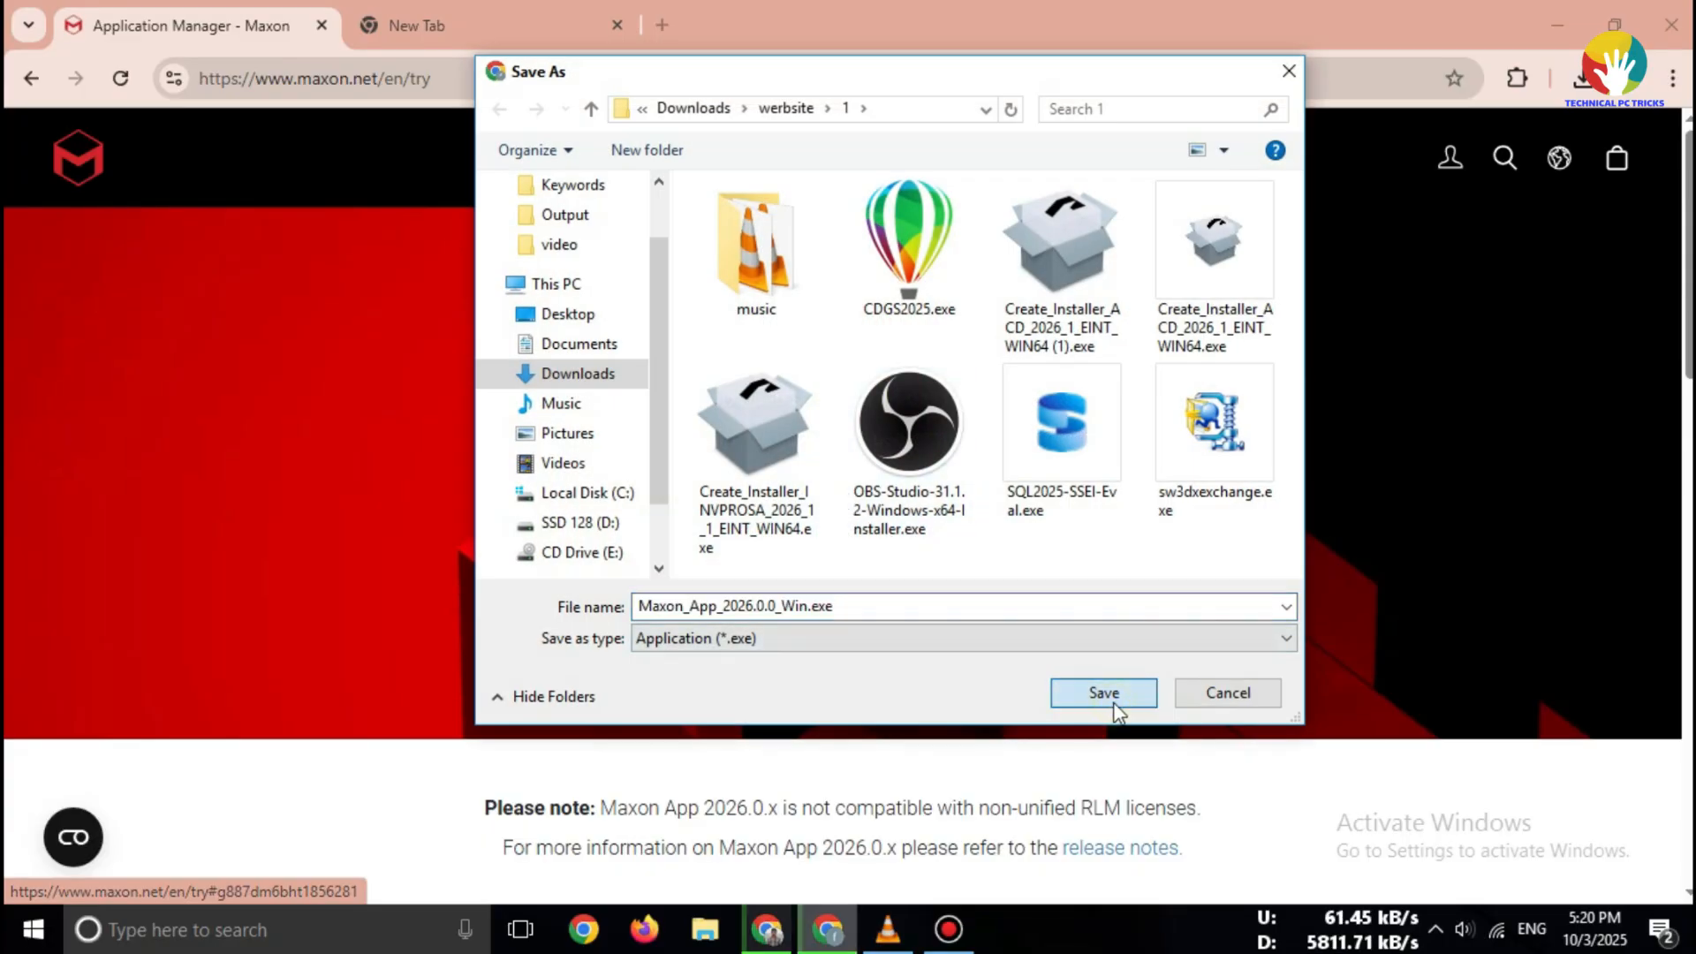
click(1103, 692)
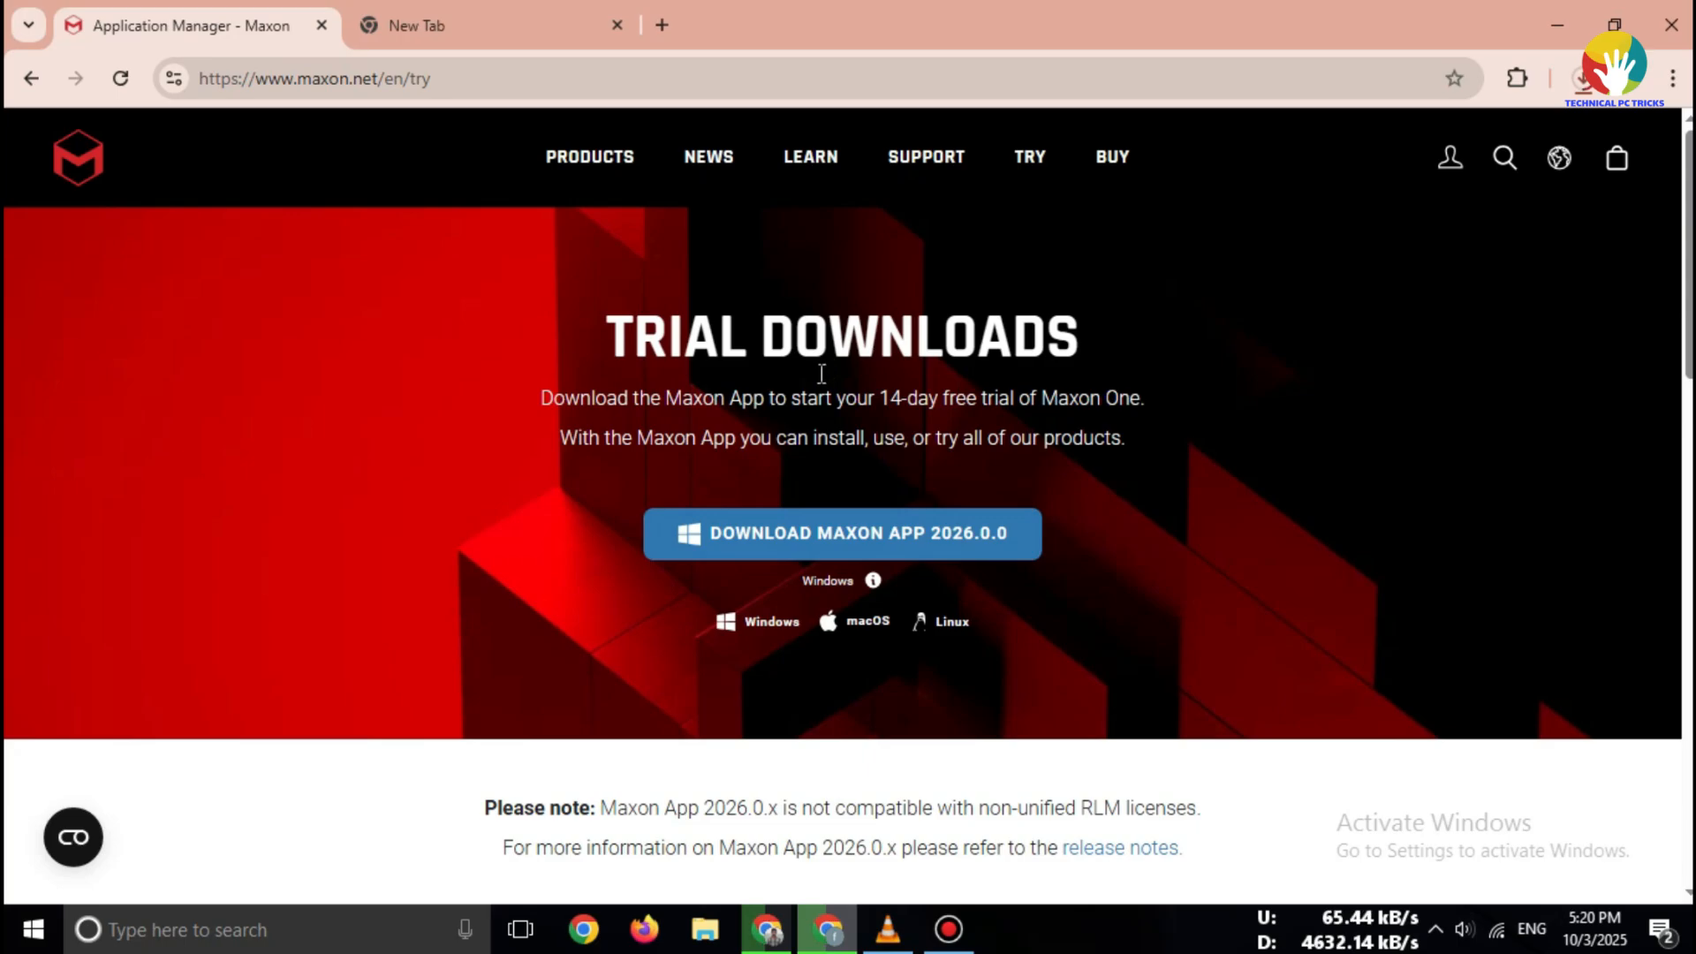
mouse_move(1134, 248)
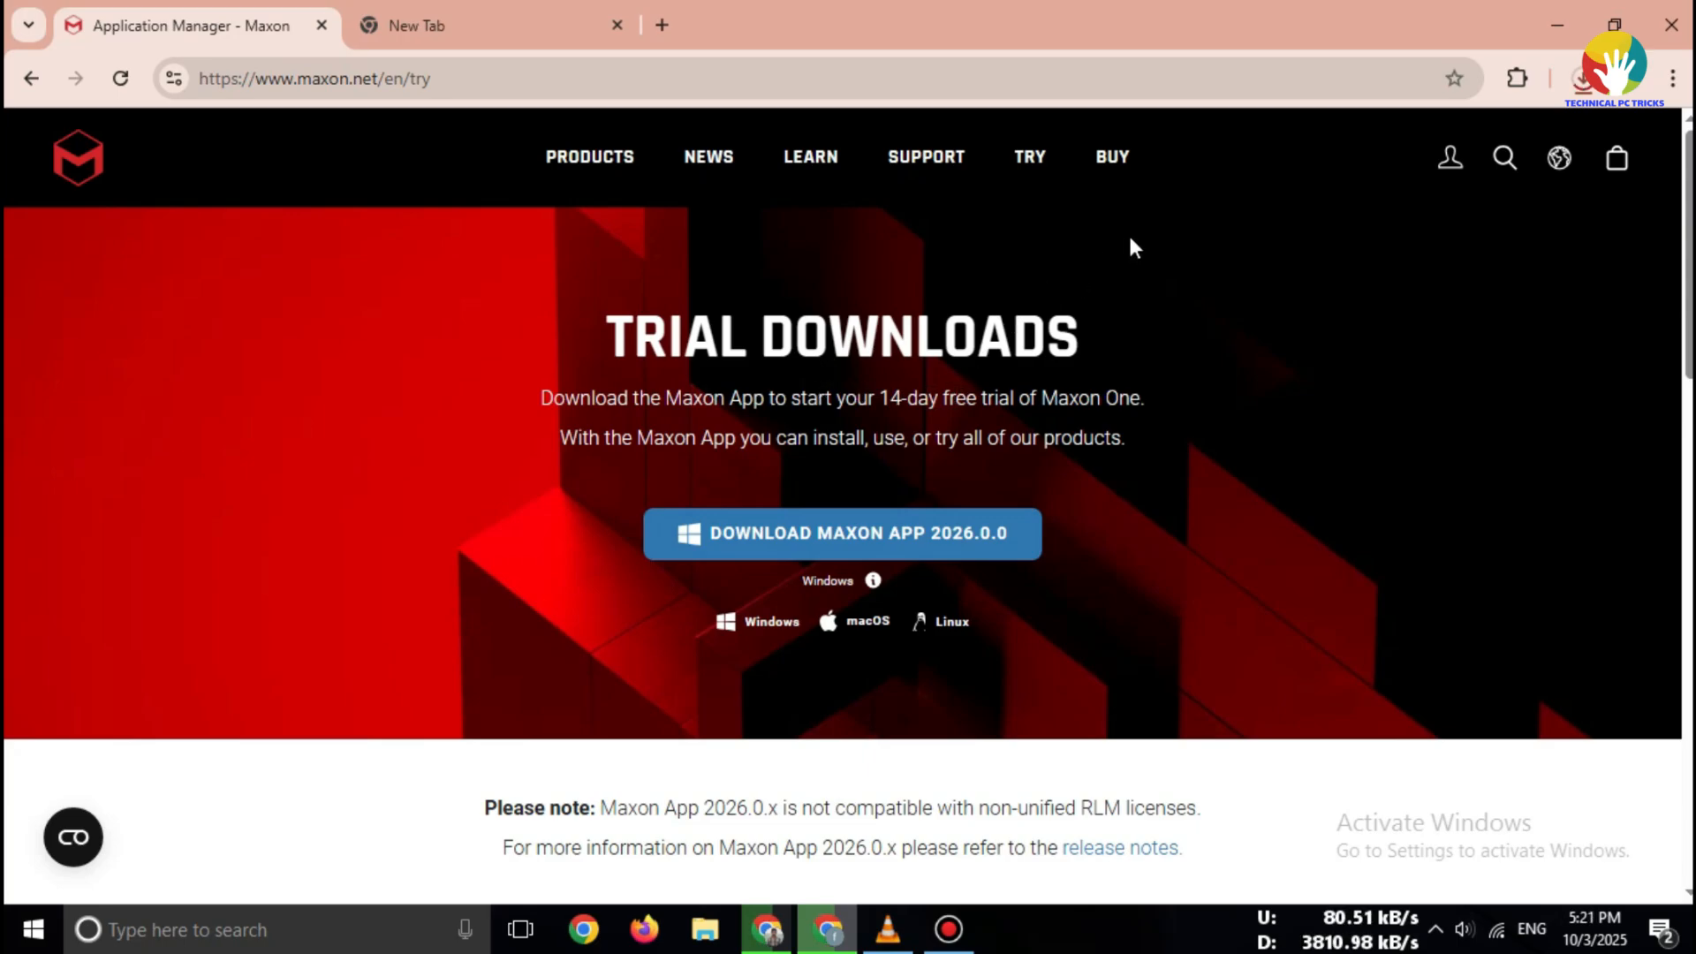
scroll(down, 3)
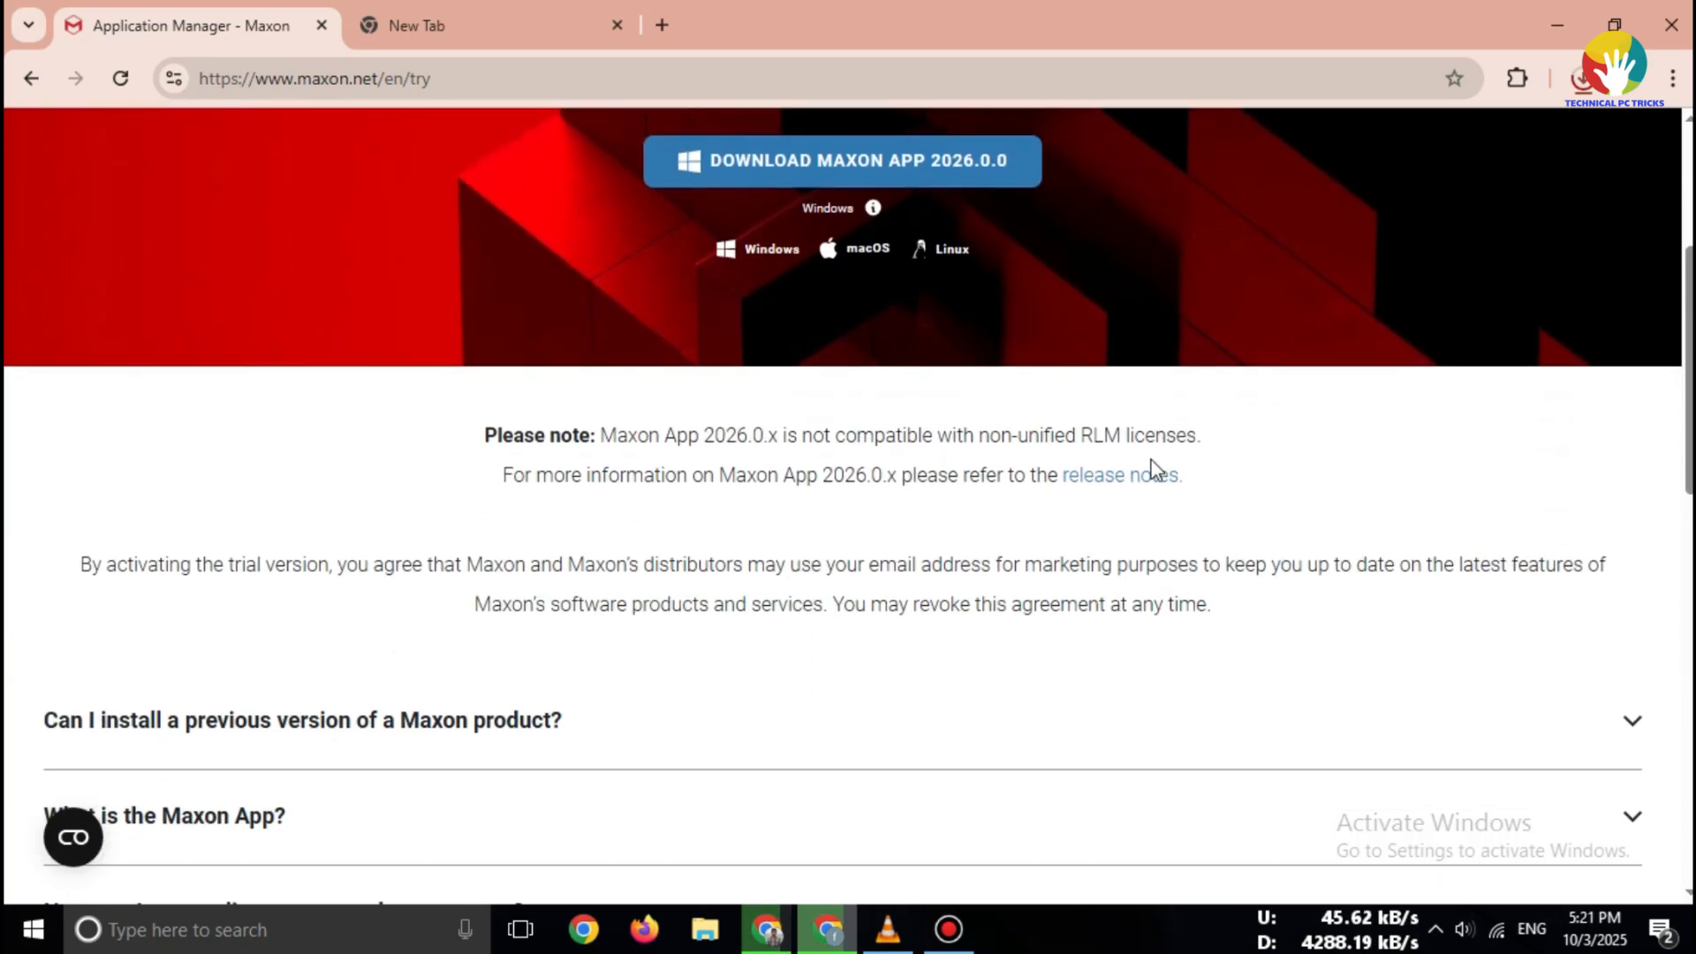
scroll(down, 3)
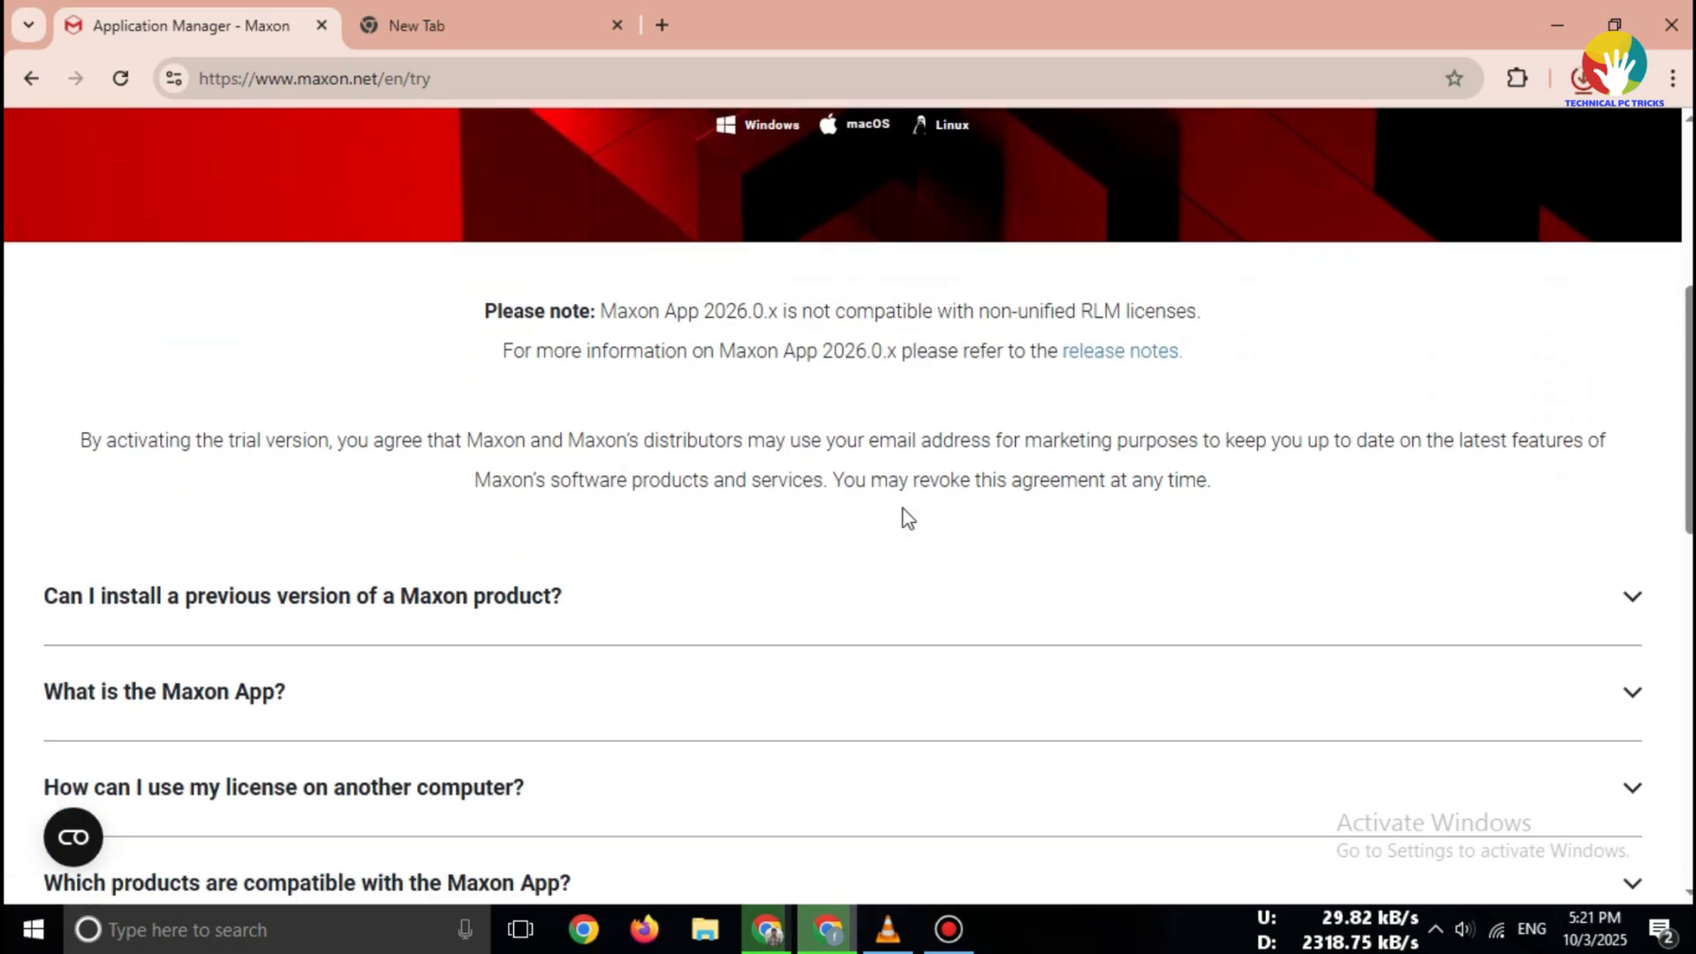